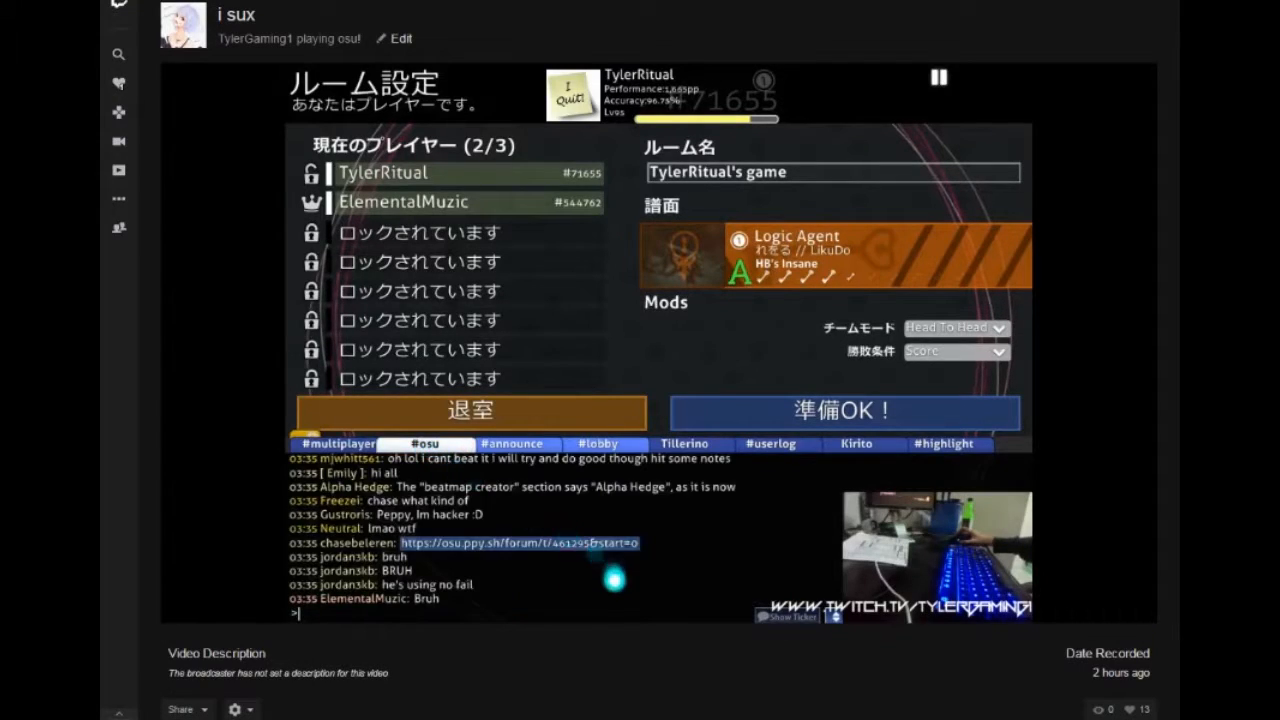
{"action": "type", "text": "breh"}
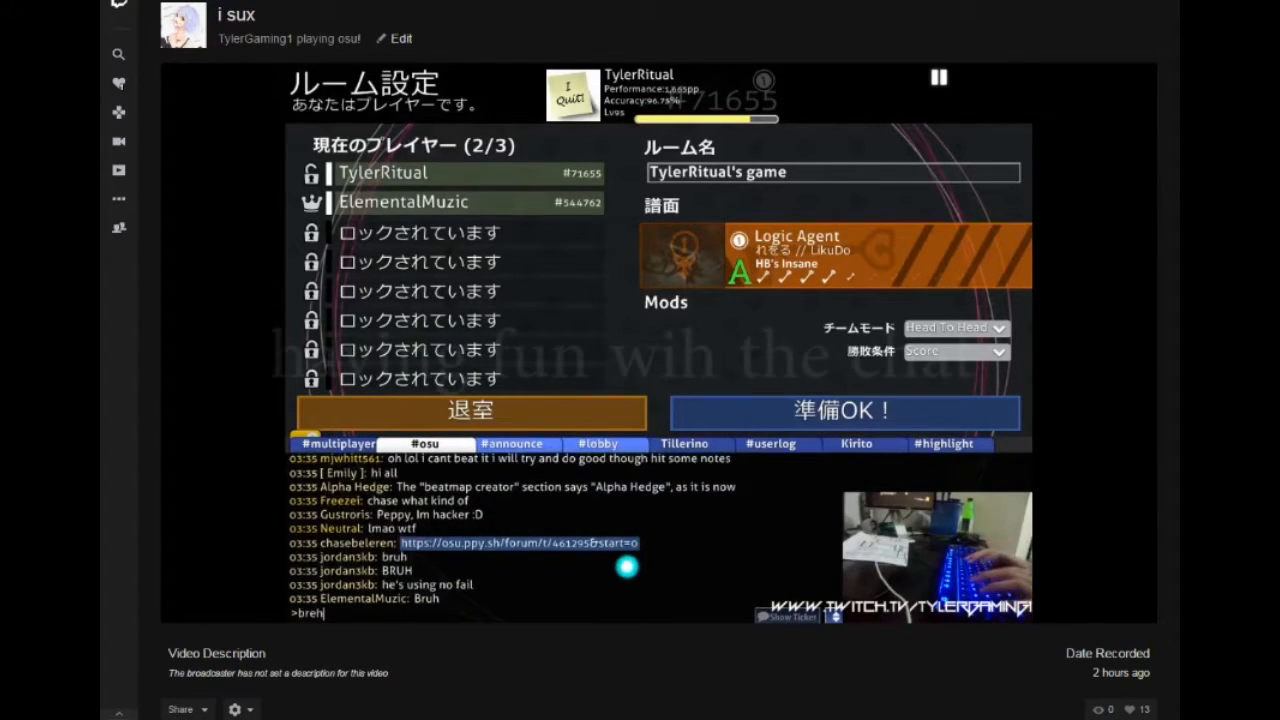